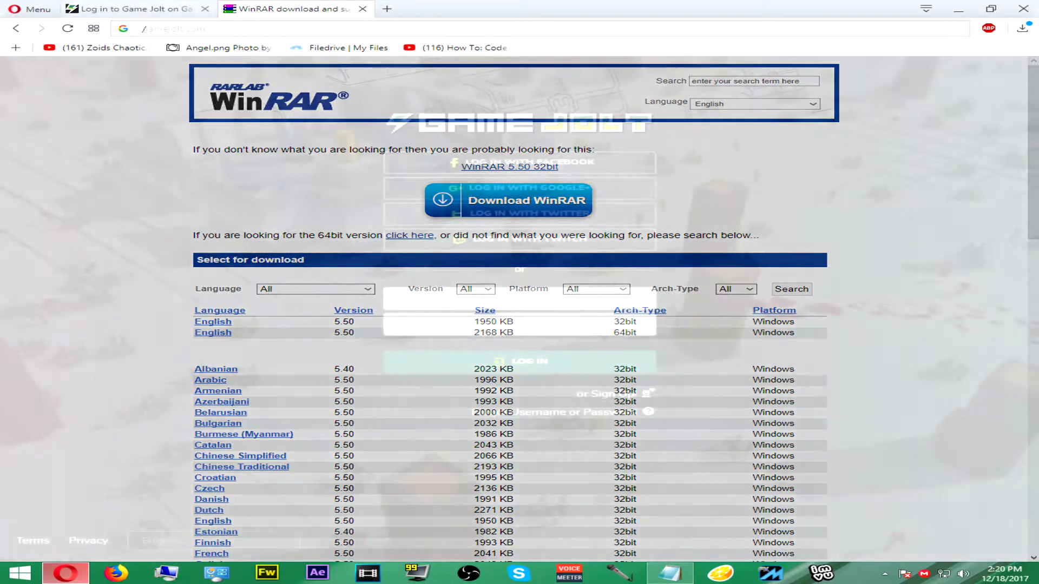
# Step: Sign in to the Game Jolt account from the top bar
pyautogui.click(132, 9)
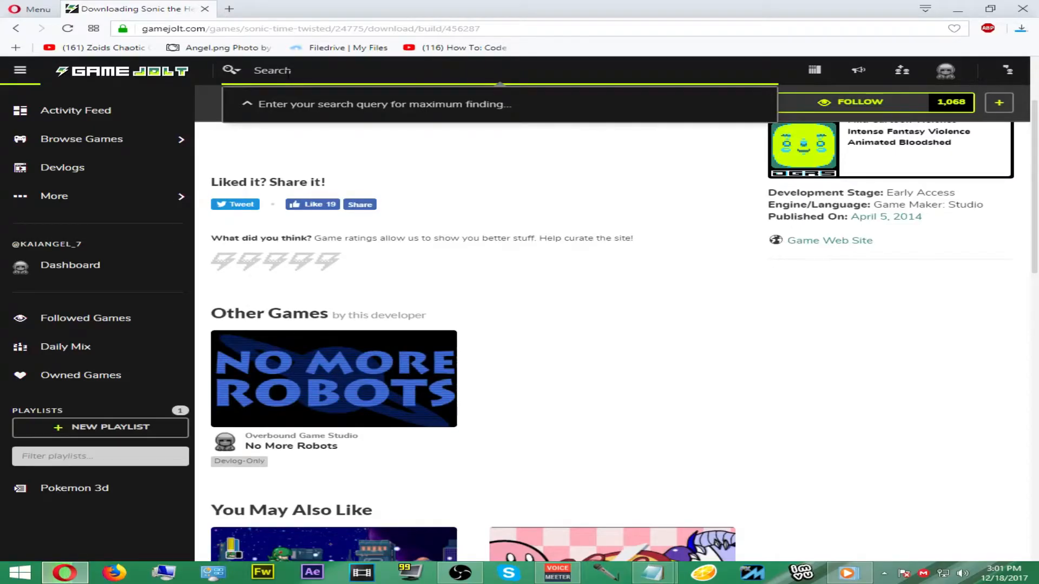
# Step: Search 'soni', pick Sonic the Hedgehog Time Twisted and download the free 84 MB build
pyautogui.write('sonic')
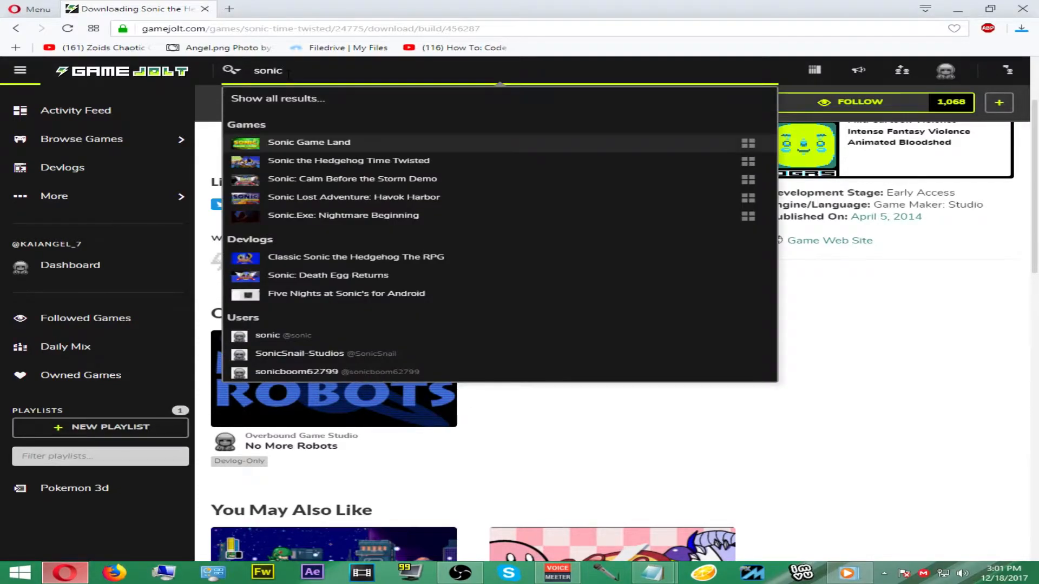
pyautogui.click(347, 160)
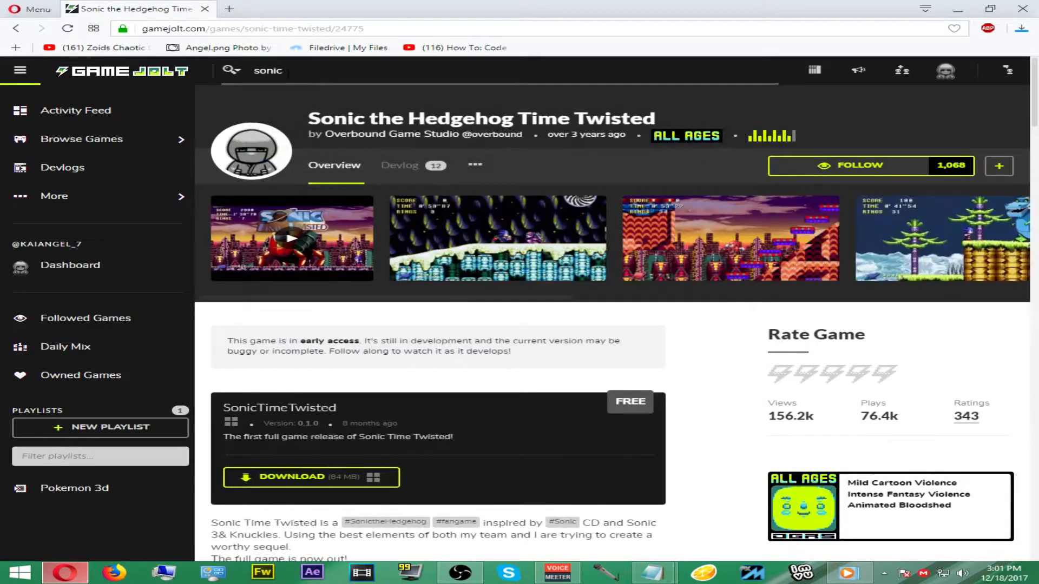
pyautogui.scroll(-3)
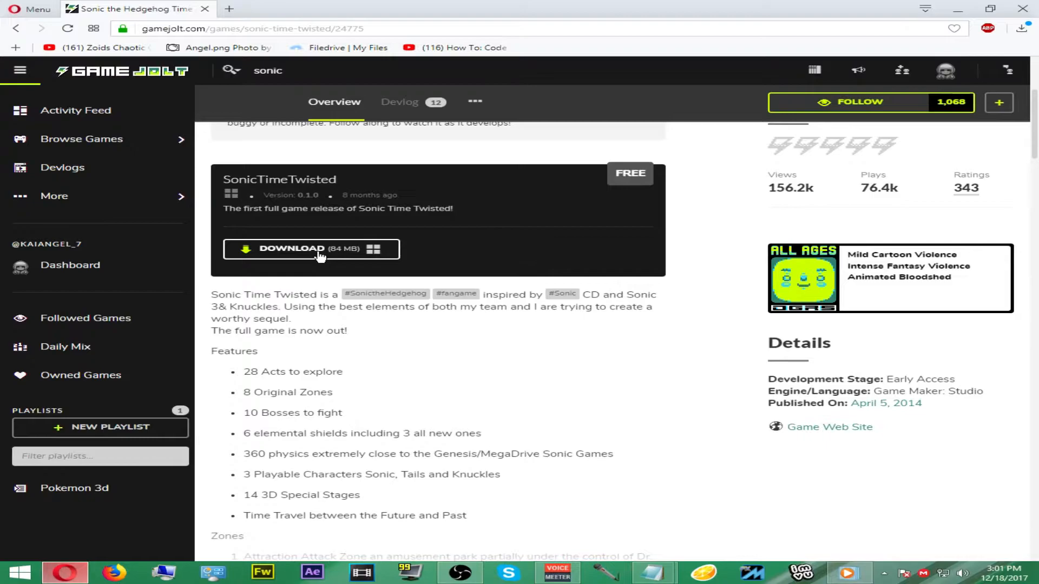
pyautogui.click(312, 249)
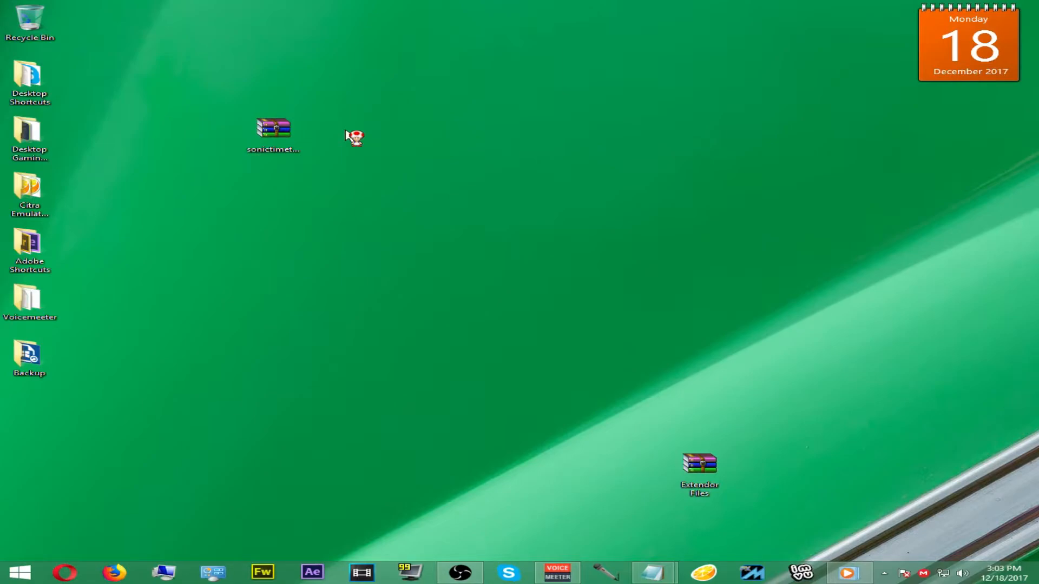
# Step: Create a new desktop folder holding the sonictimetwisted104 archive and select the archive inside it
pyautogui.rightClick(356, 137)
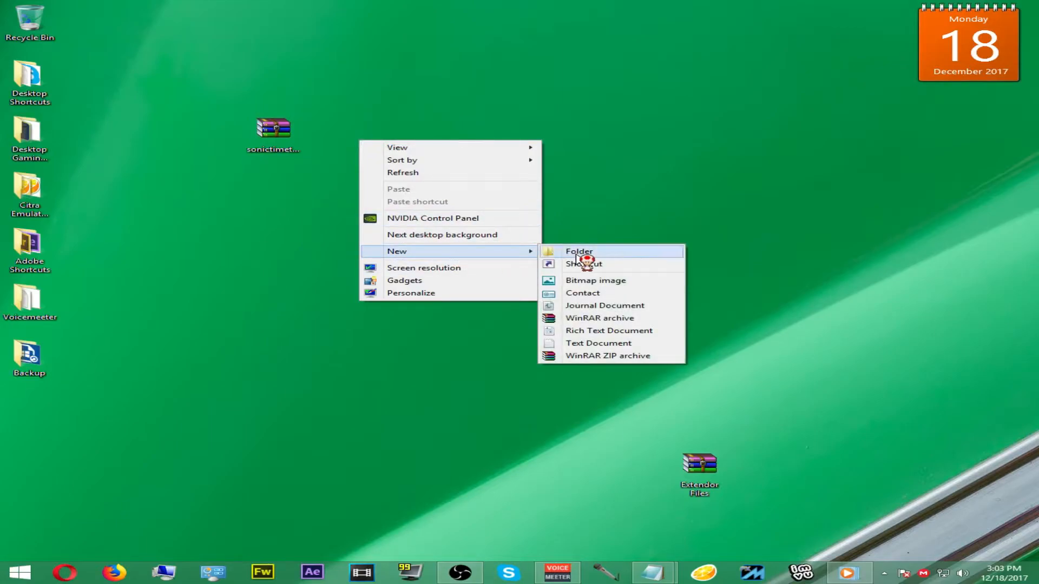
pyautogui.click(578, 252)
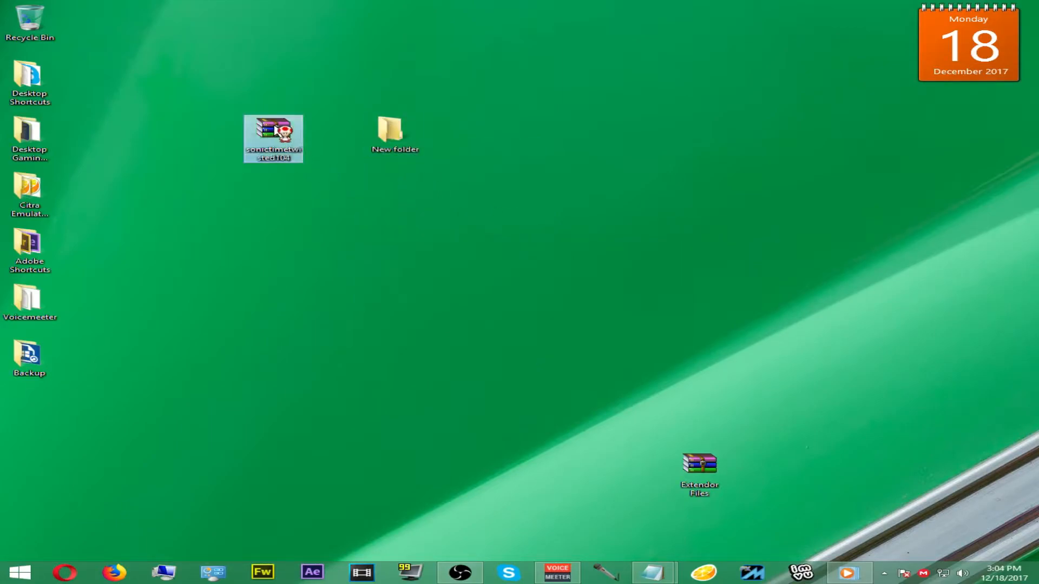
pyautogui.doubleClick(394, 132)
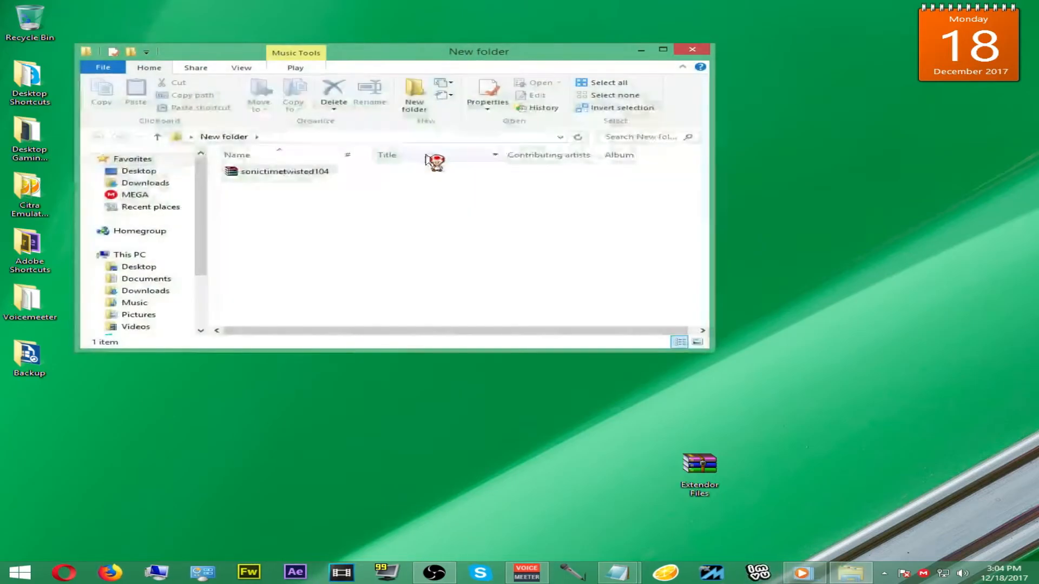
pyautogui.click(285, 171)
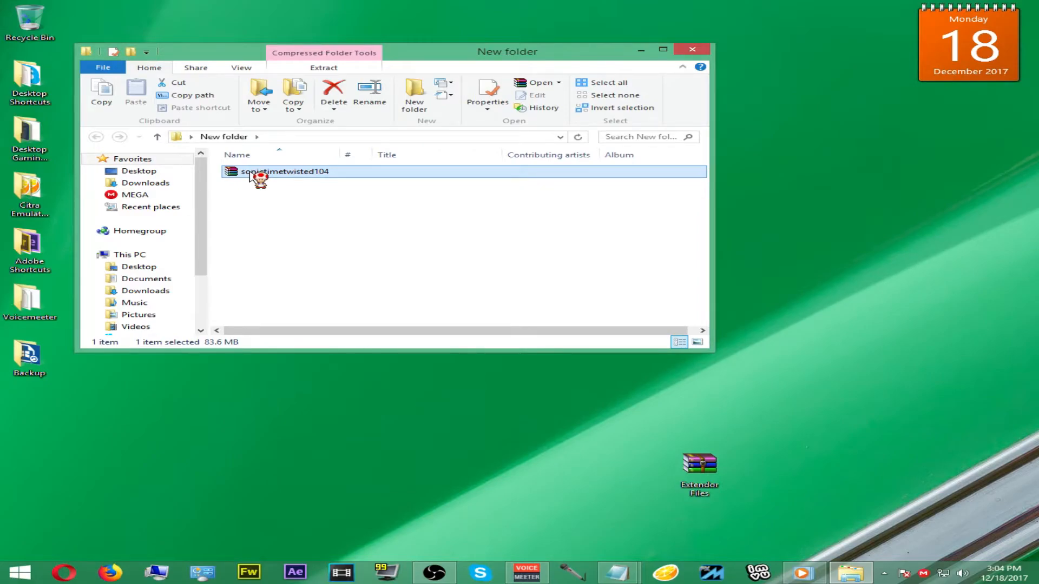
# Step: Extract sonictimetwisted104 here with WinRAR and launch the Sonic Time Twisted executable
pyautogui.click(302, 216)
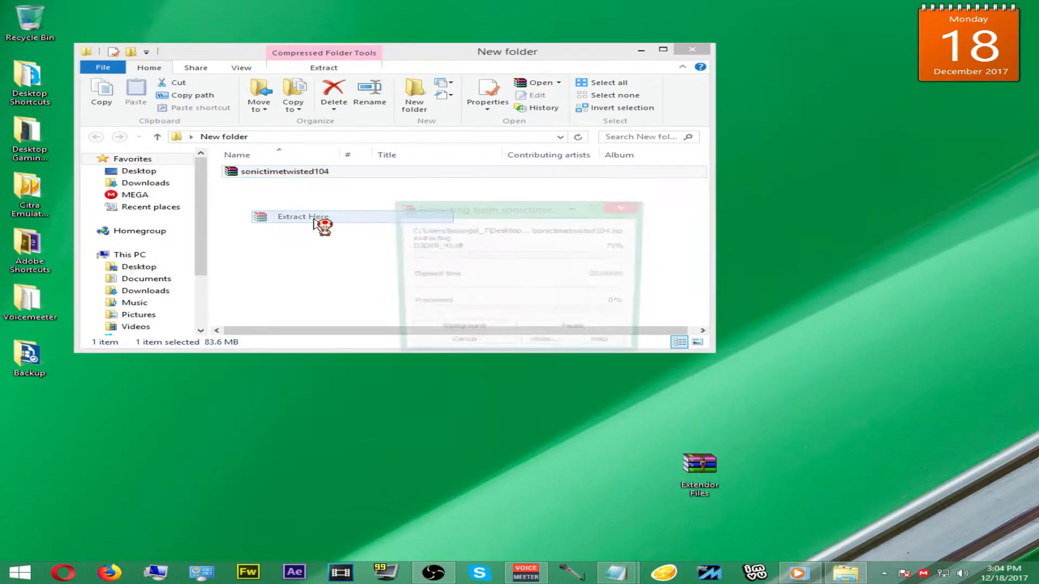
pyautogui.click(302, 217)
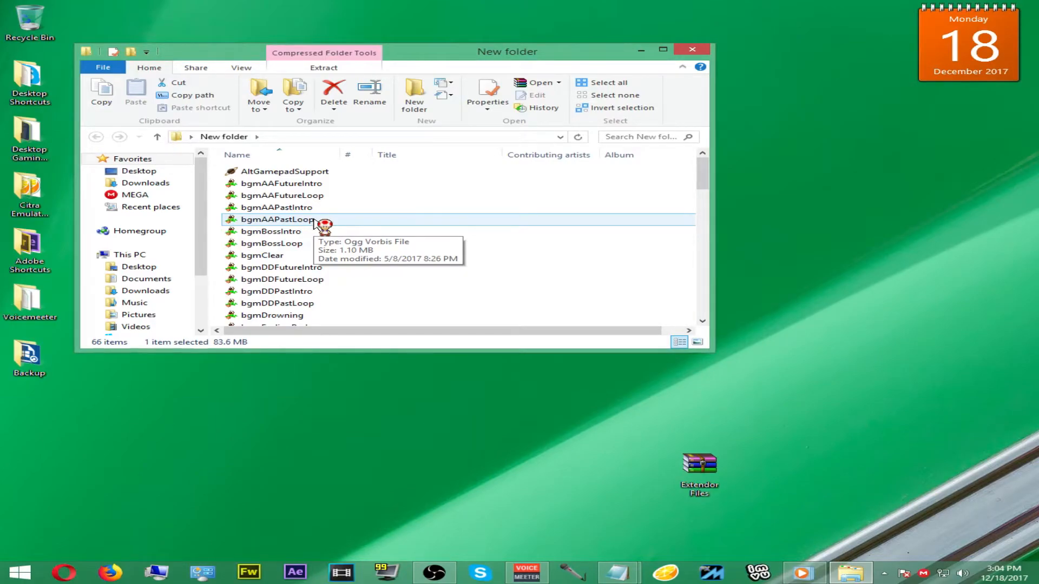
pyautogui.doubleClick(274, 220)
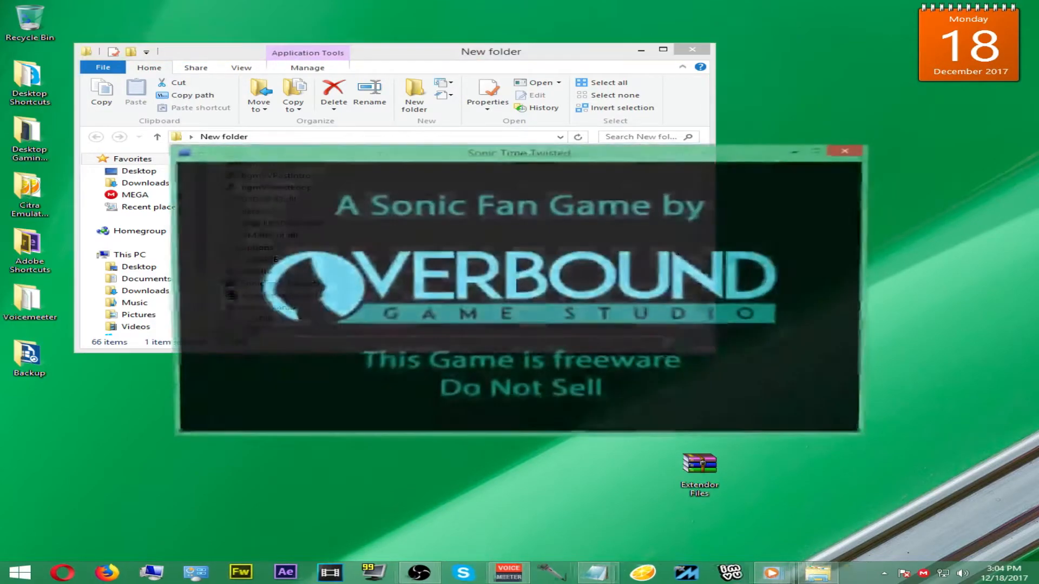